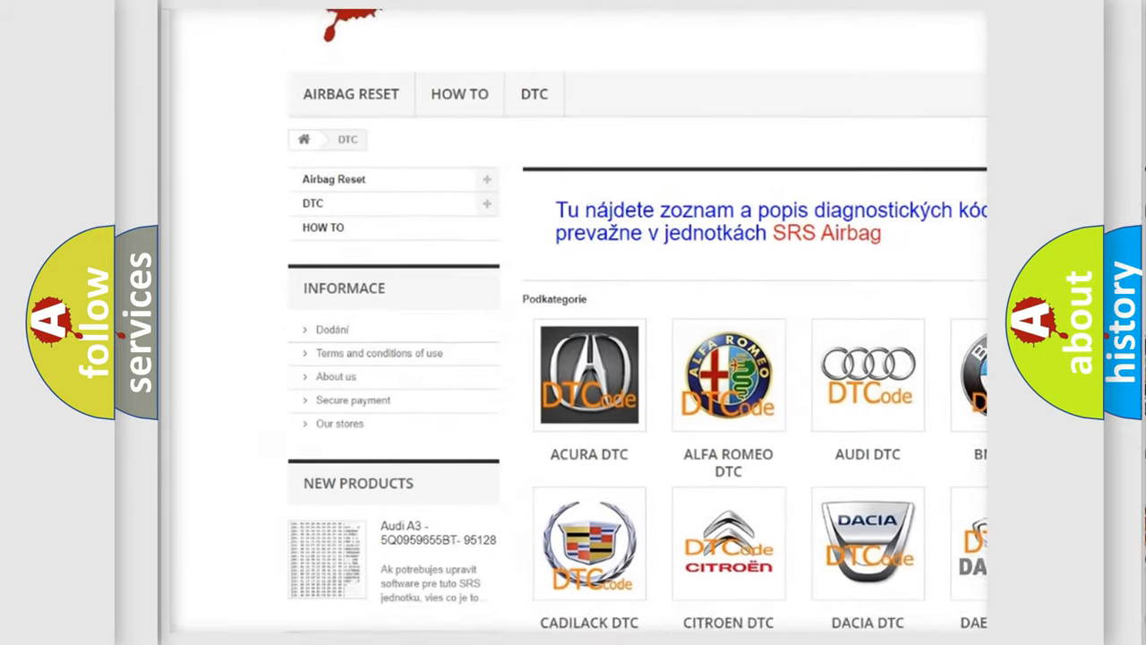
pyautogui.scroll(-3)
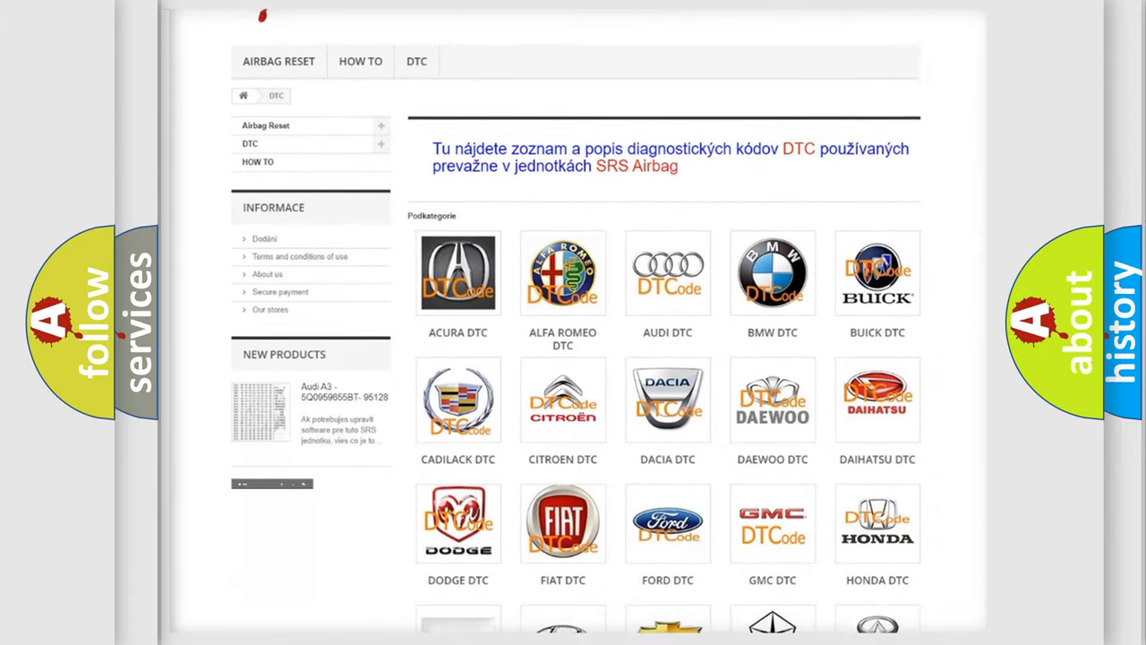
pyautogui.scroll(-3)
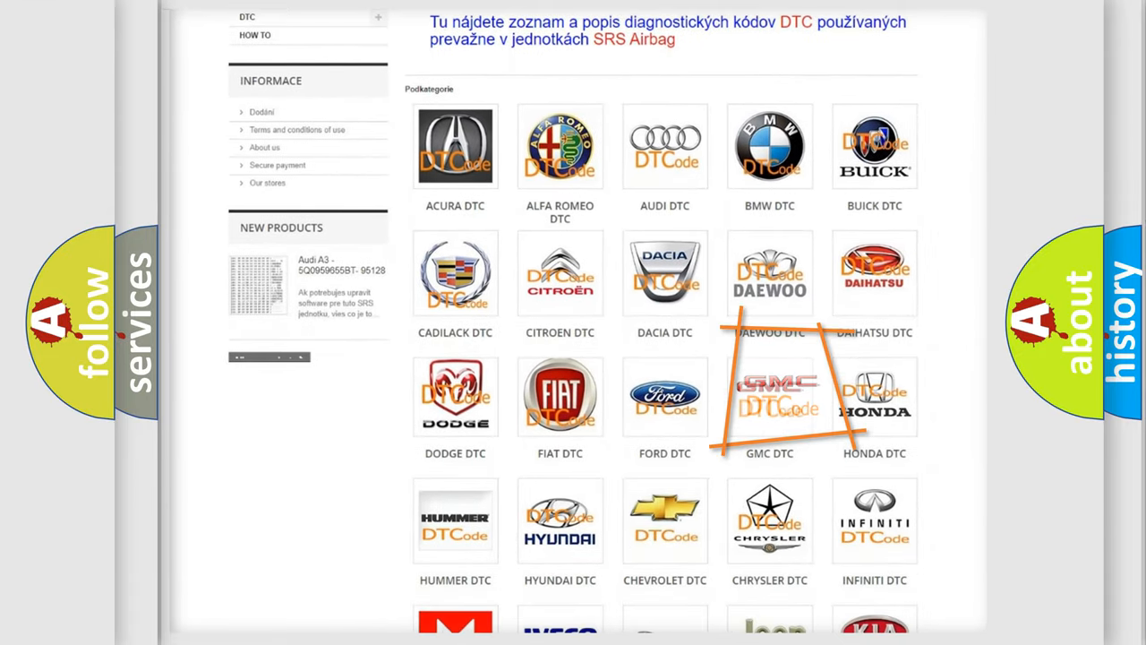